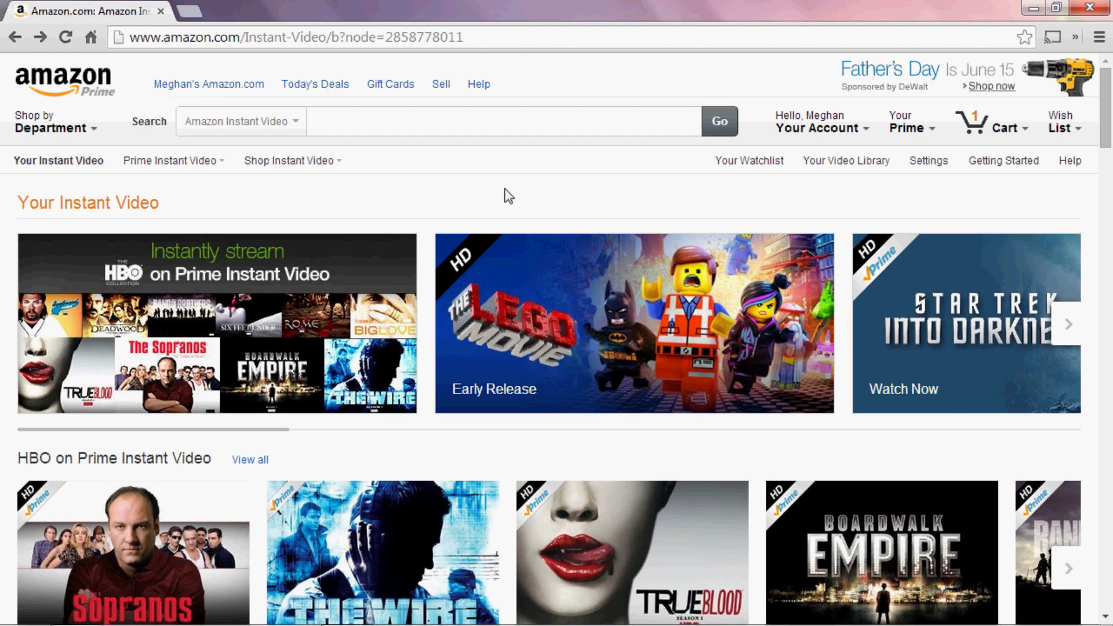
mouse_move(774, 584)
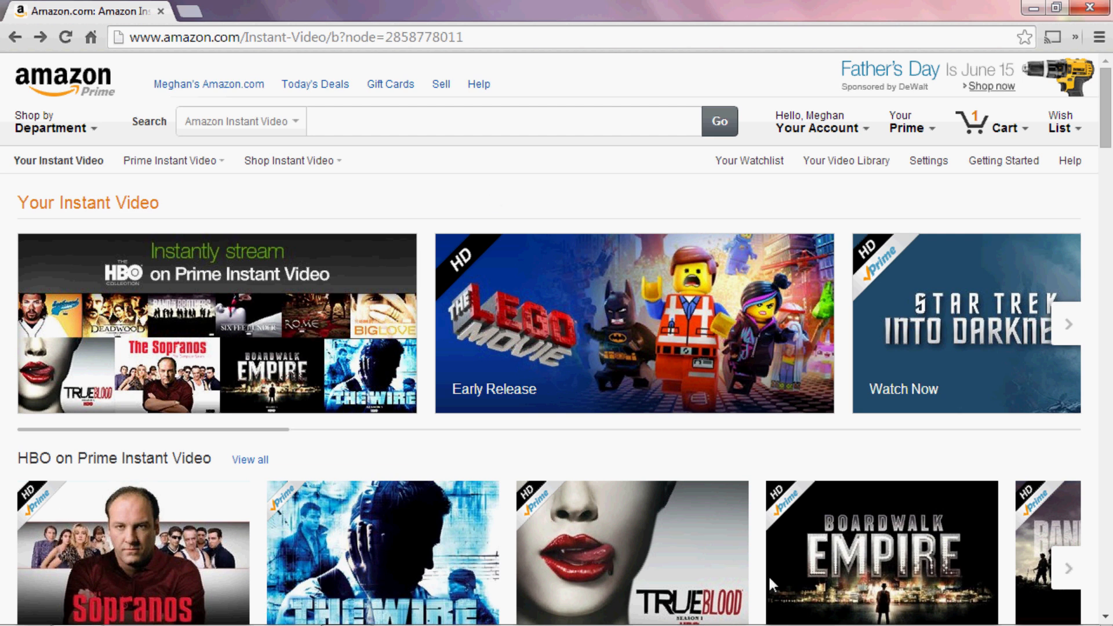
mouse_move(1041, 522)
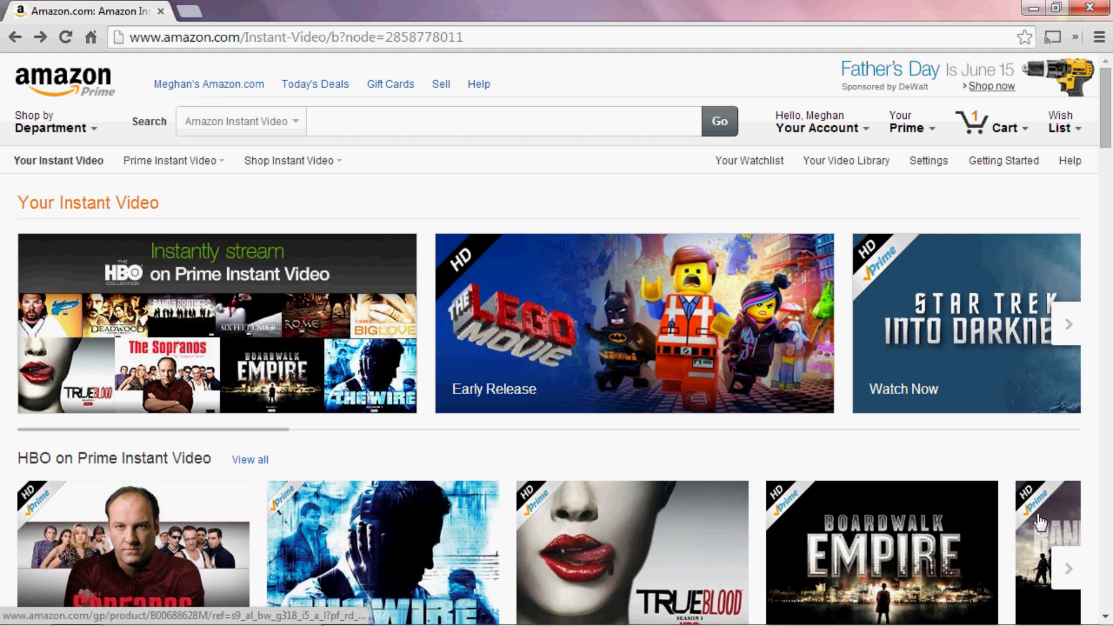
mouse_move(963, 215)
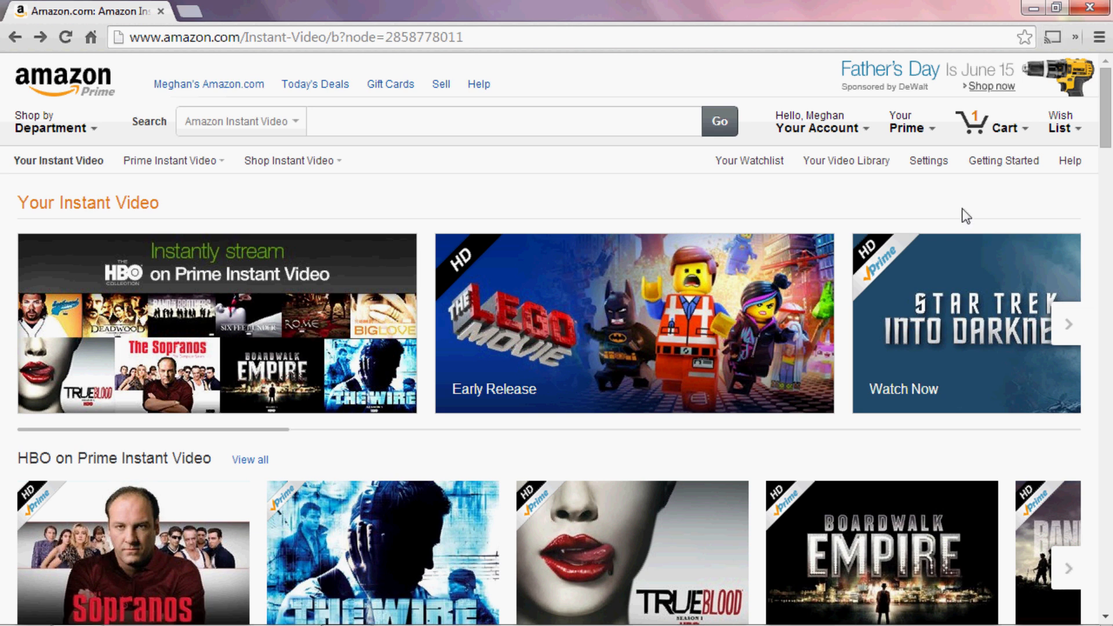
mouse_move(634, 202)
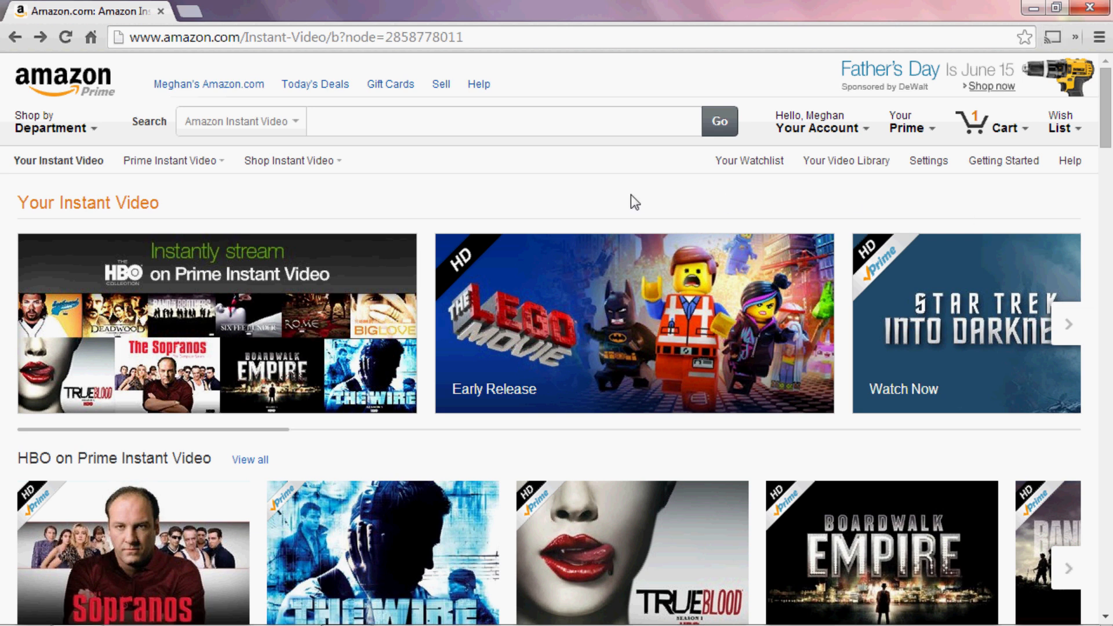
mouse_move(42, 67)
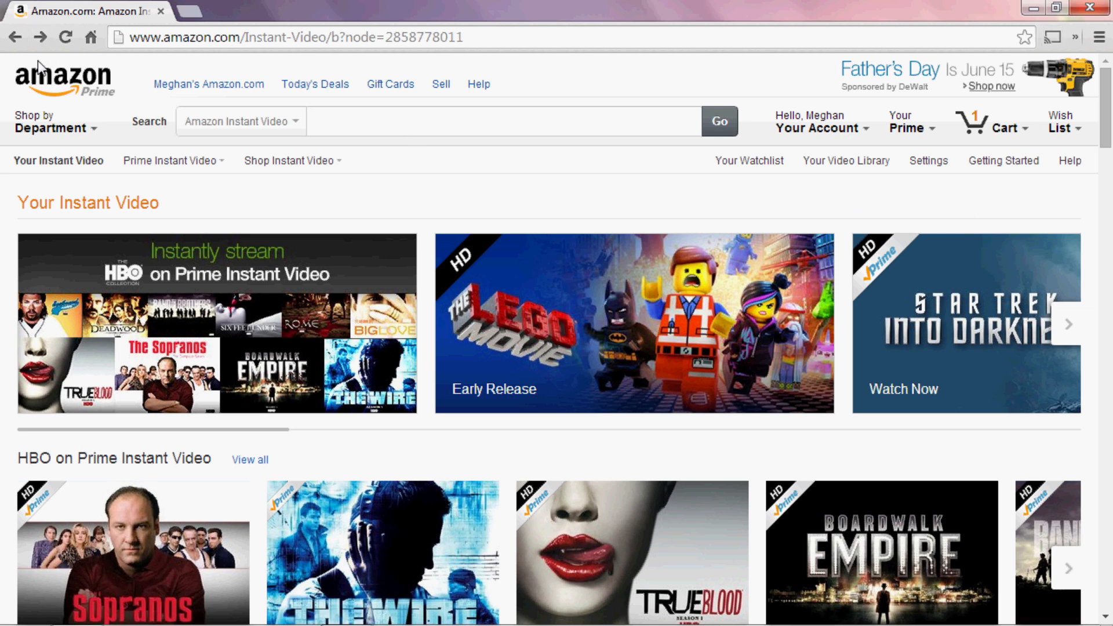
mouse_move(927, 160)
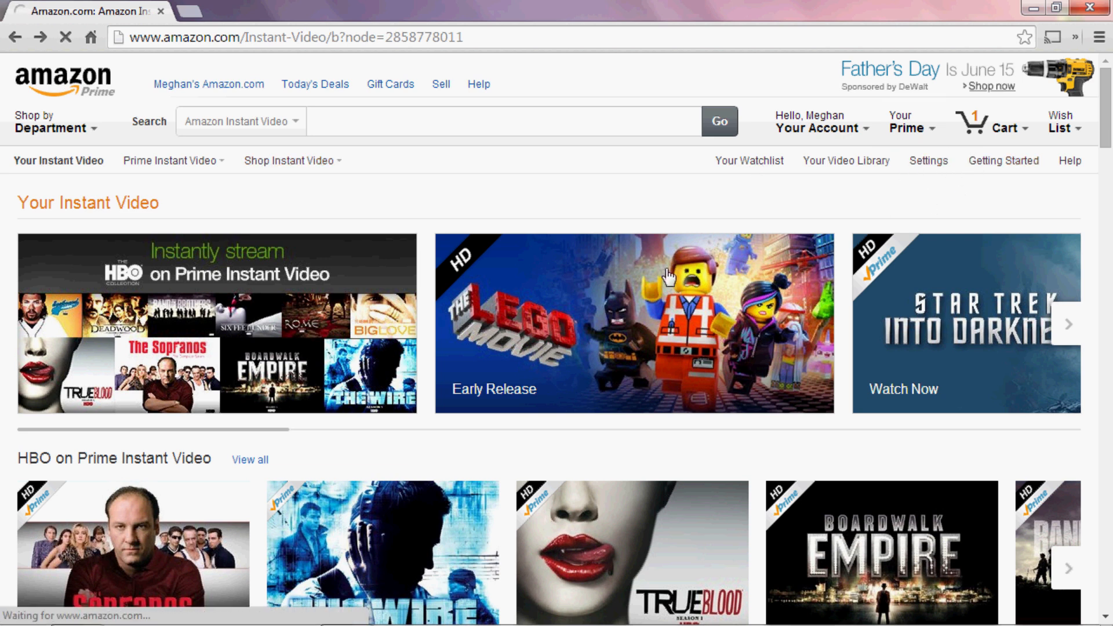
Choose Adobe Flash Player as the preferred web player in Web Player Preferences
click(928, 160)
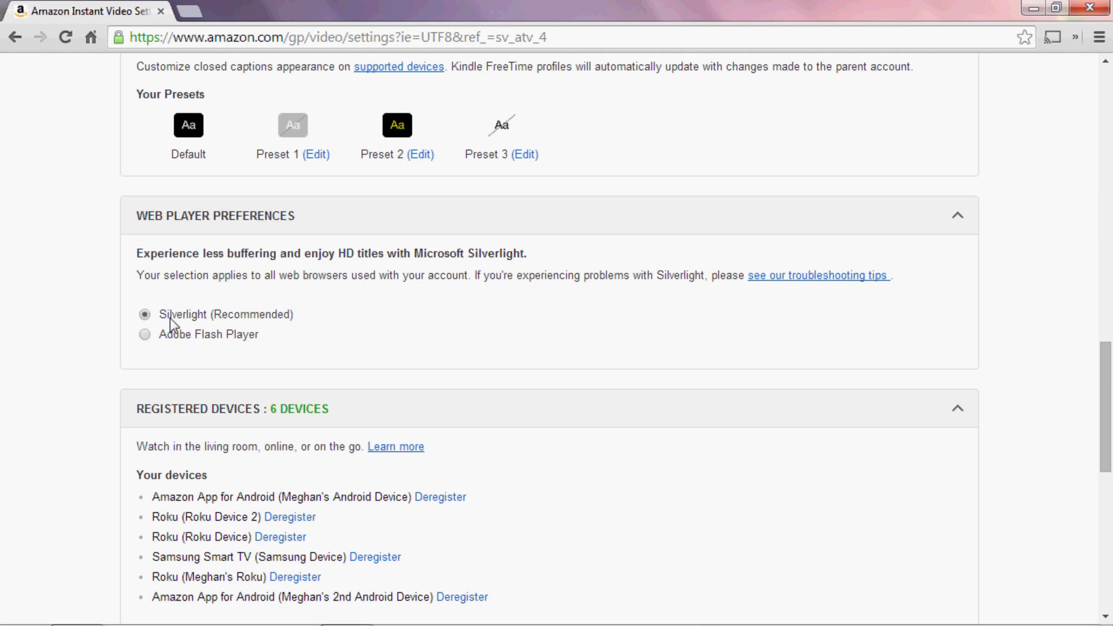
mouse_move(298, 318)
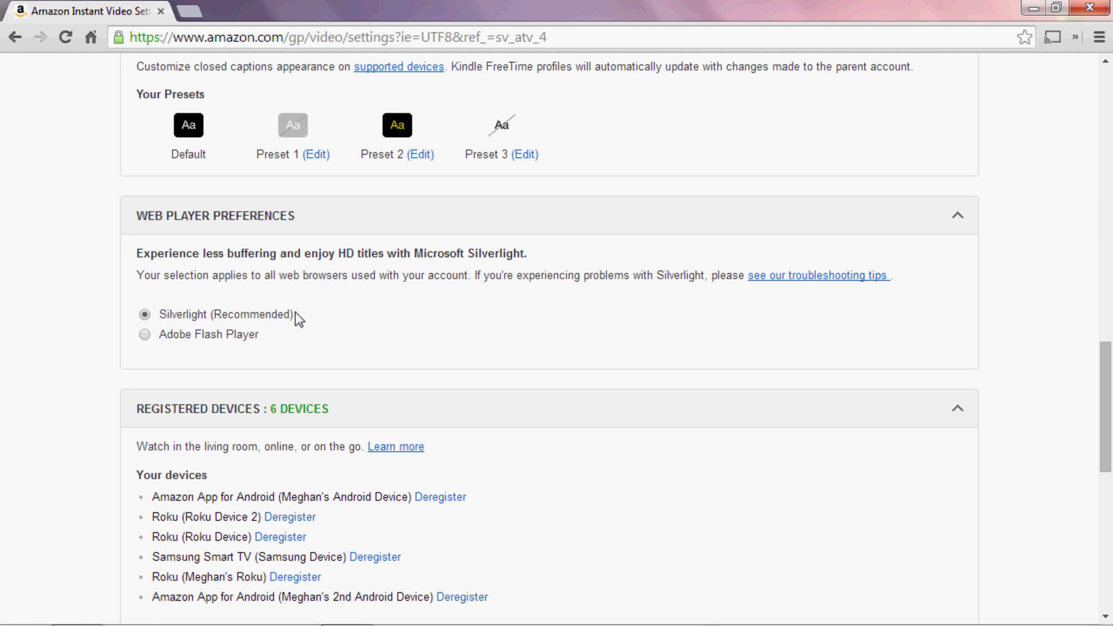
mouse_move(158, 330)
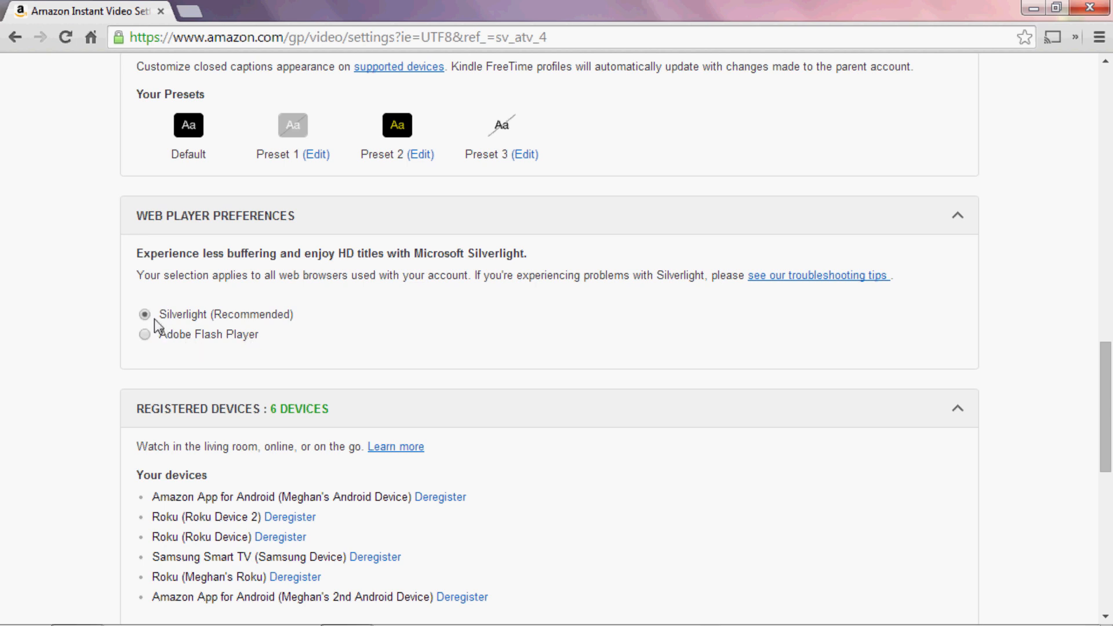
mouse_move(157, 343)
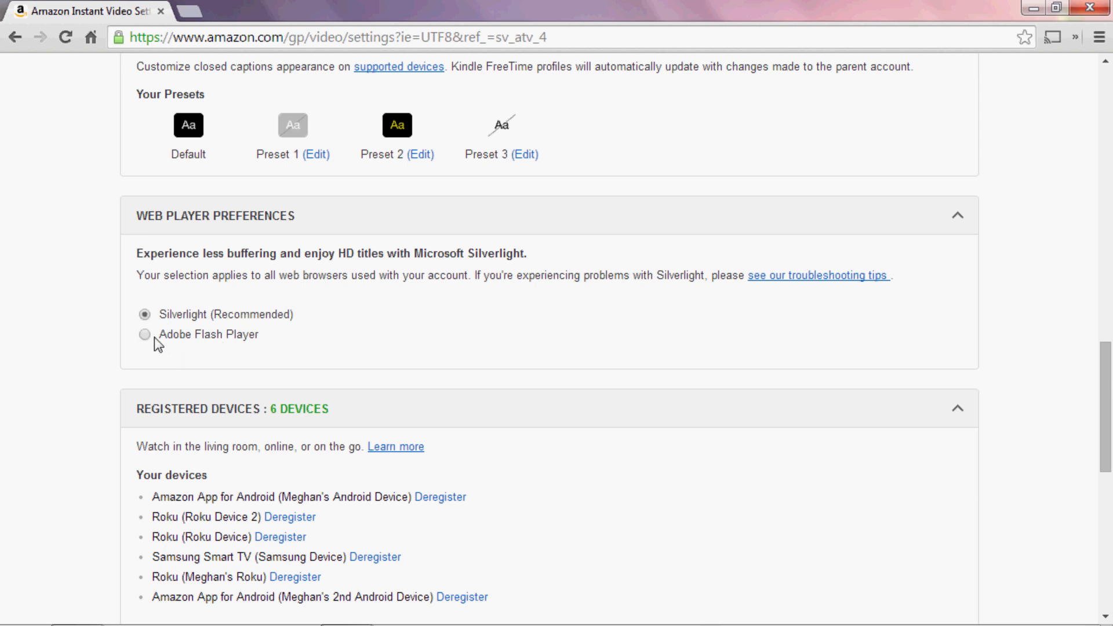
click(146, 334)
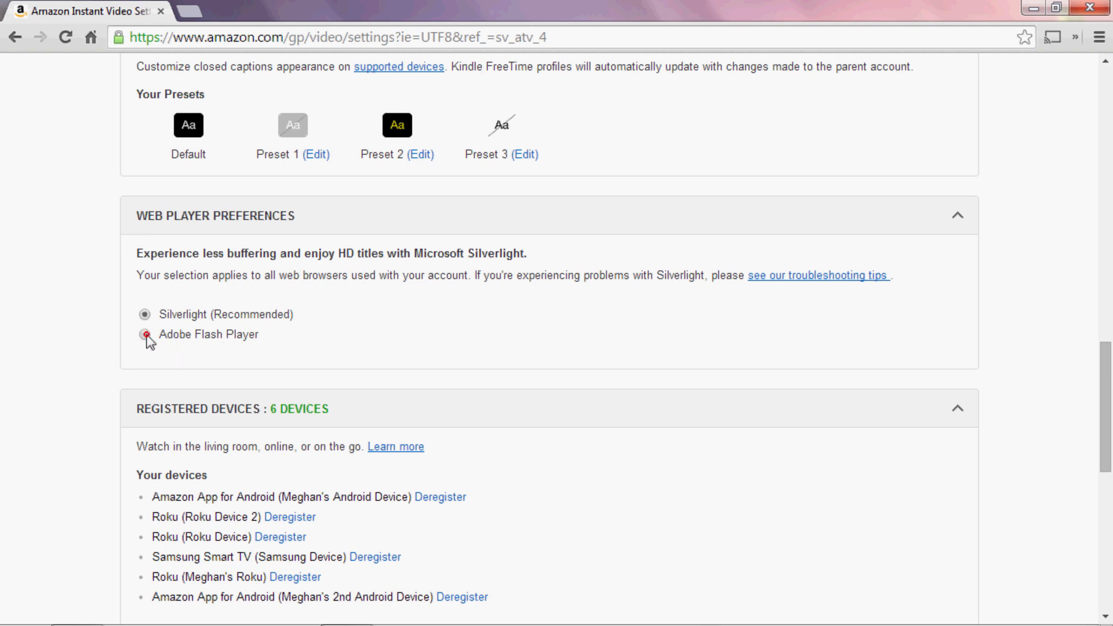
click(146, 334)
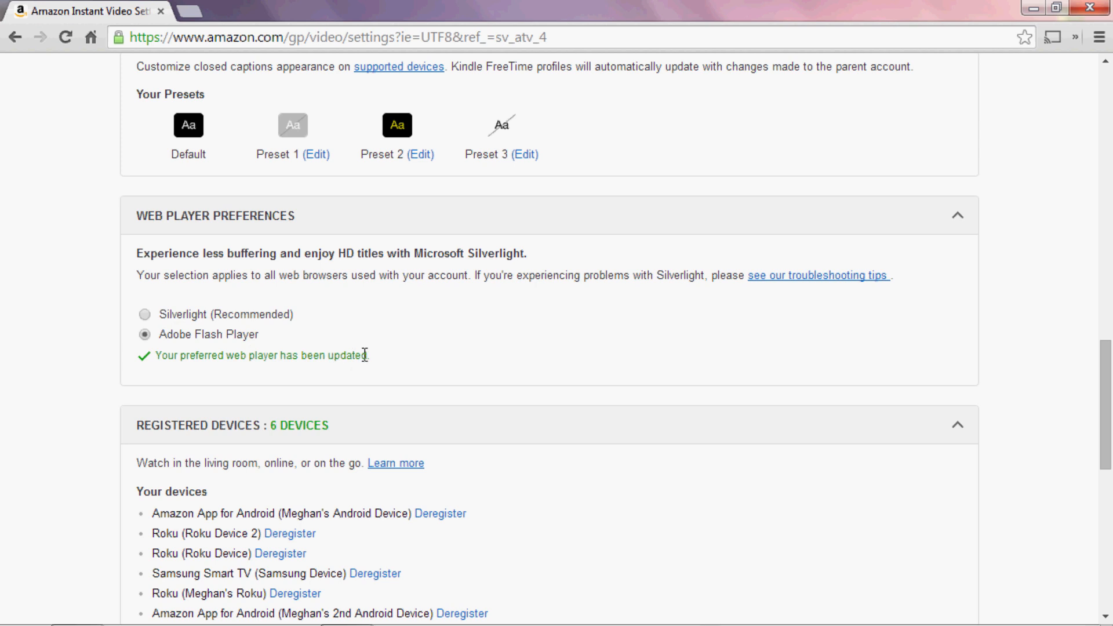
mouse_move(654, 355)
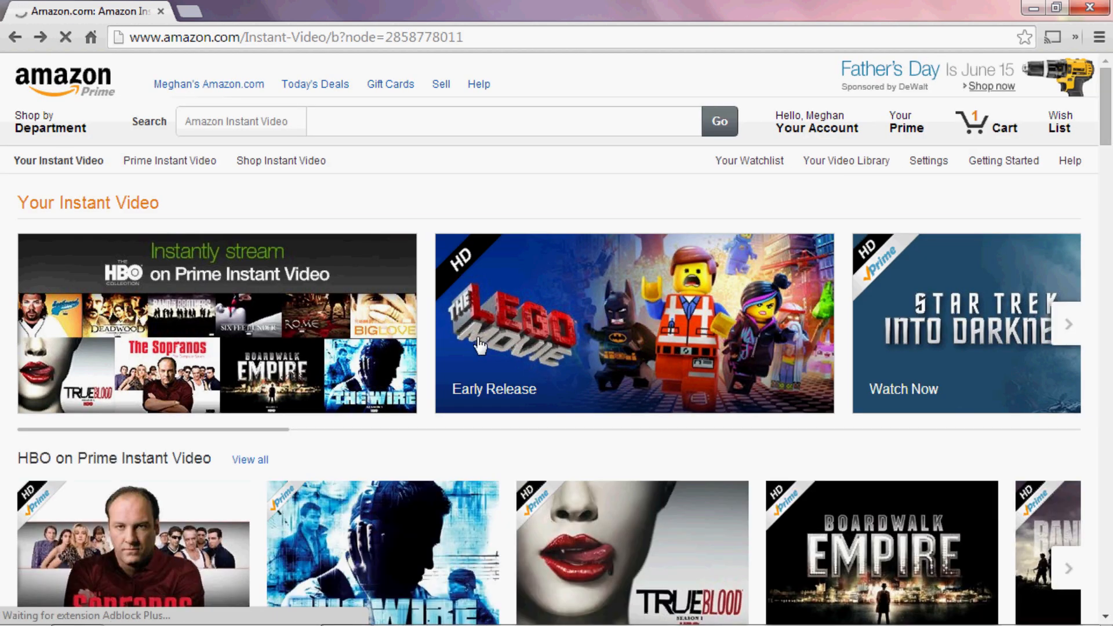
Start The Sopranos Season 1 Episode 1 "Pilot" from the HBO on Prime tile
click(132, 554)
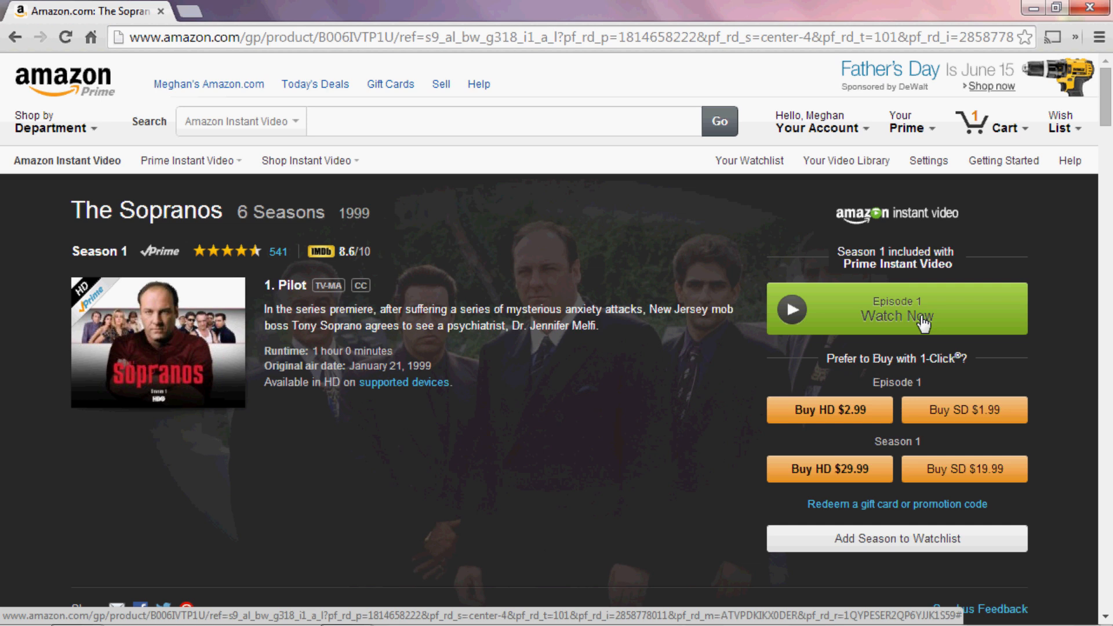
click(897, 308)
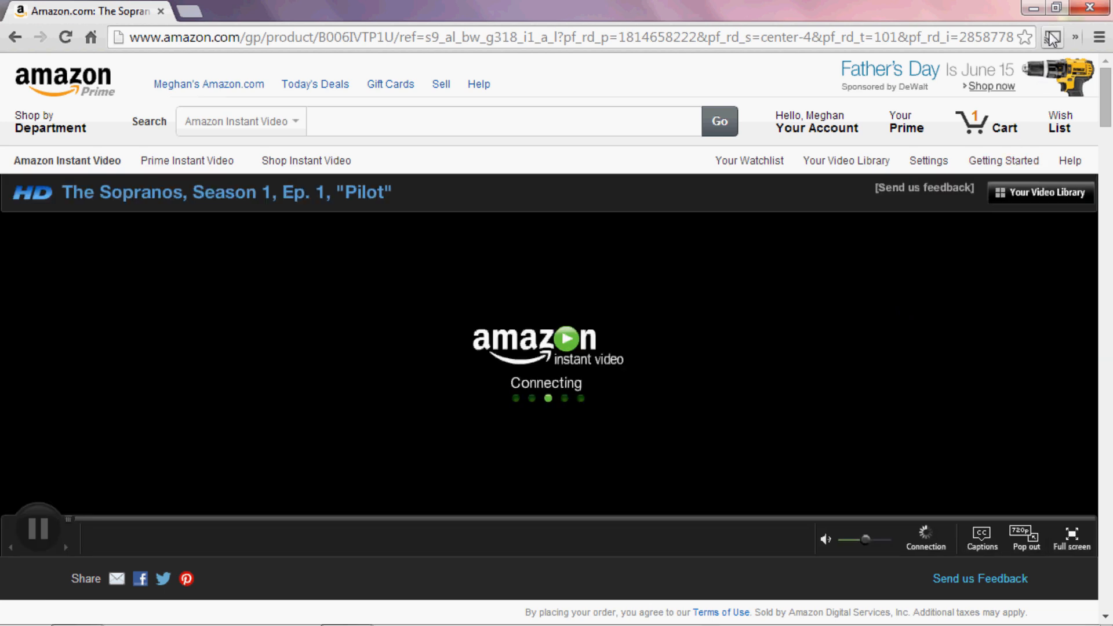
Cast the tab to Chromecast via the Chrome Cast extension and go full screen
click(1053, 37)
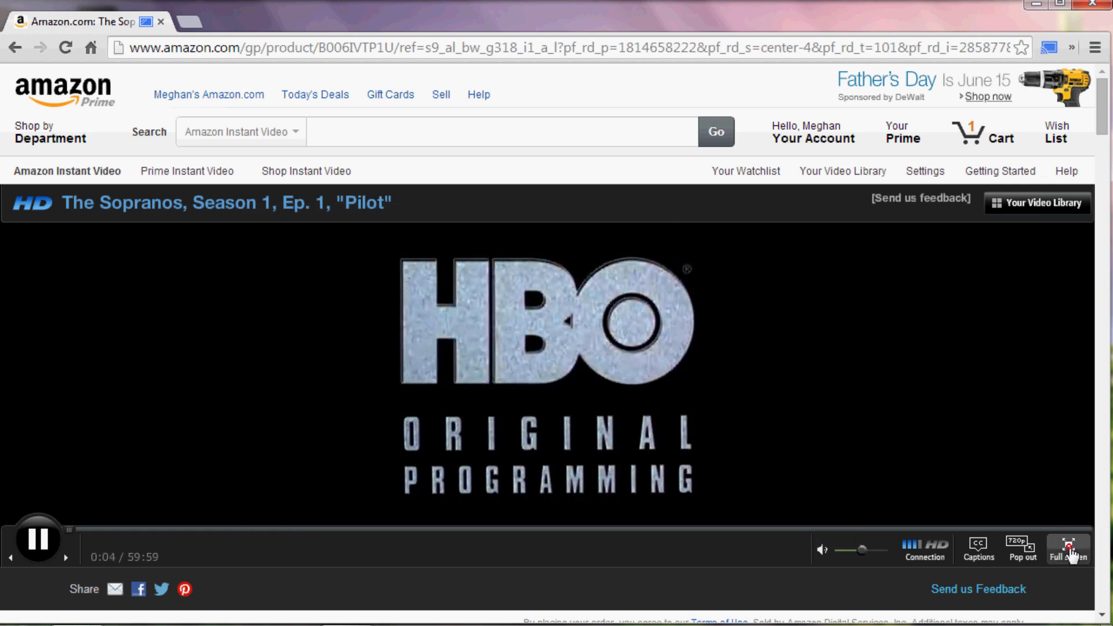
click(1067, 548)
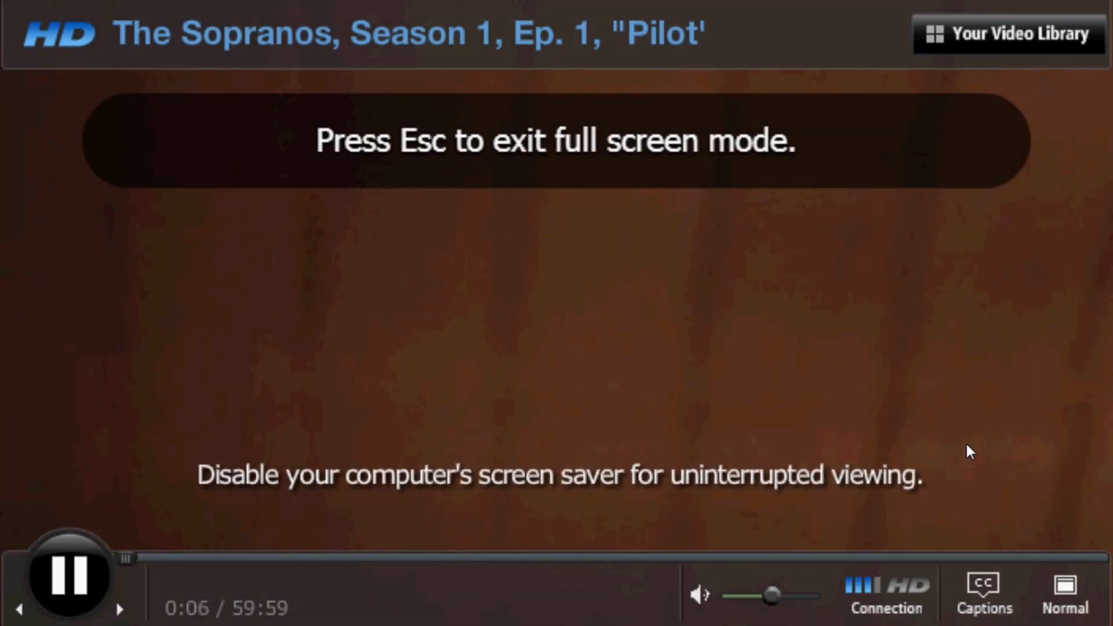